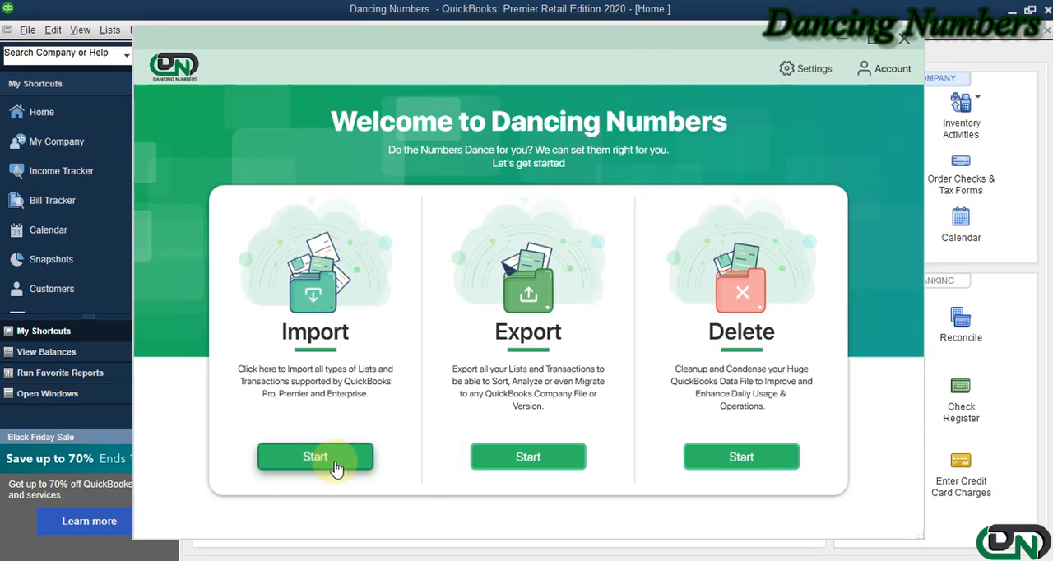
Start the Import workflow from the Dancing Numbers welcome screen.
{"action": "left_click", "coordinate": [316, 458]}
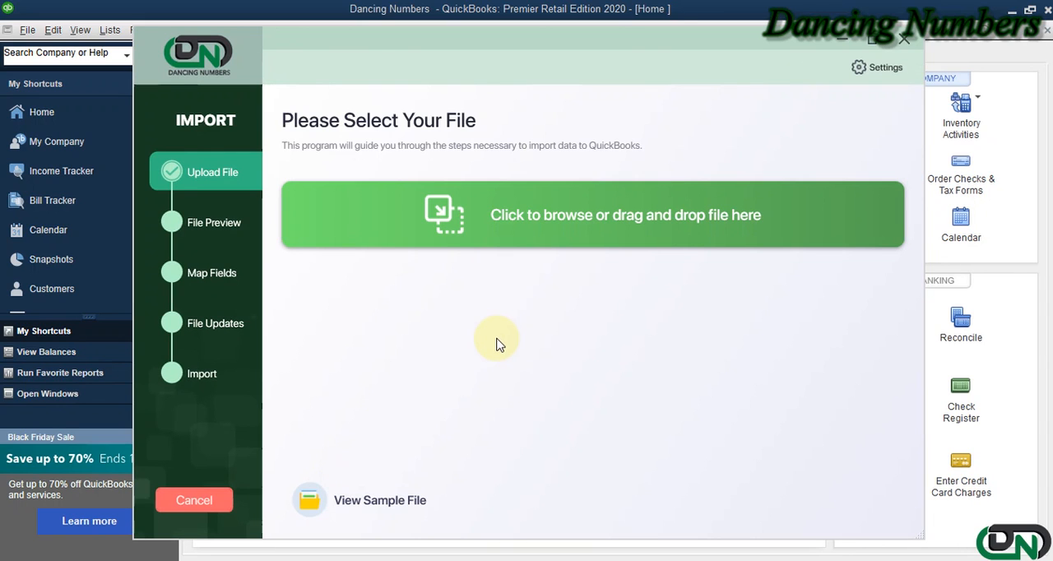
{"action": "mouse_move", "coordinate": [503, 297]}
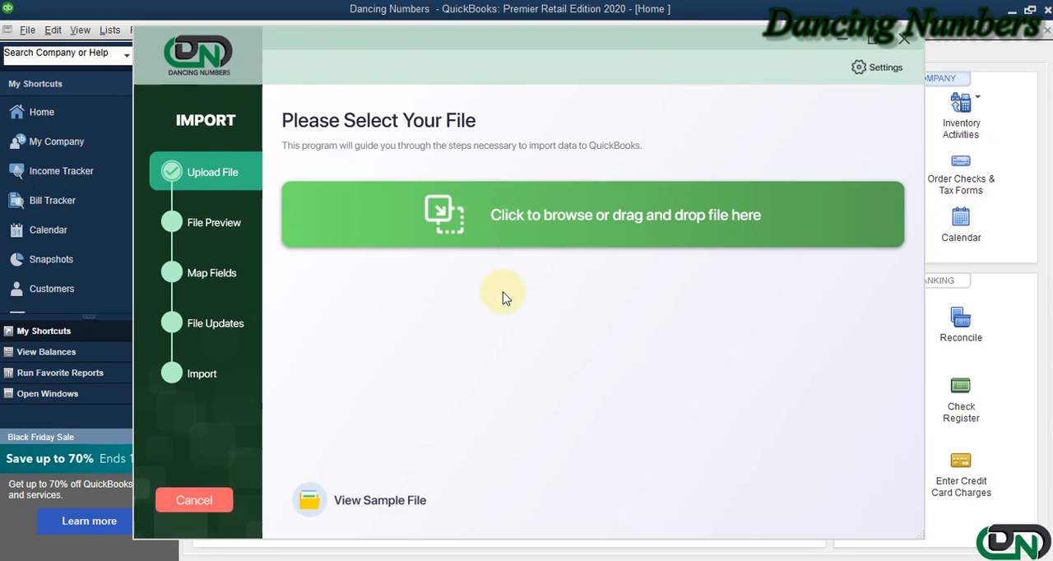
Load the Sample List workbook from Documents into the import wizard.
{"action": "left_click", "coordinate": [624, 214]}
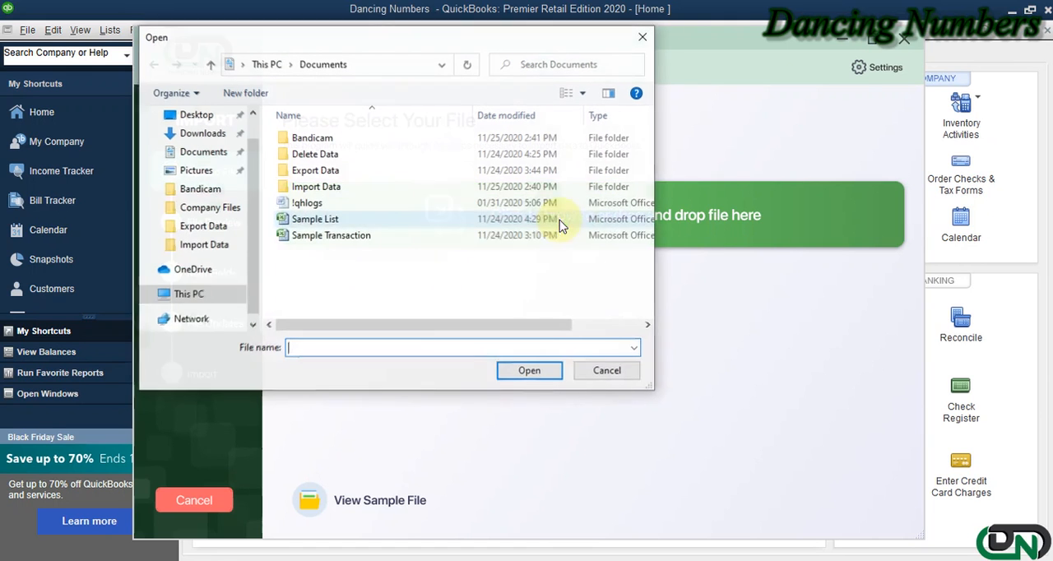
{"action": "left_click", "coordinate": [316, 219]}
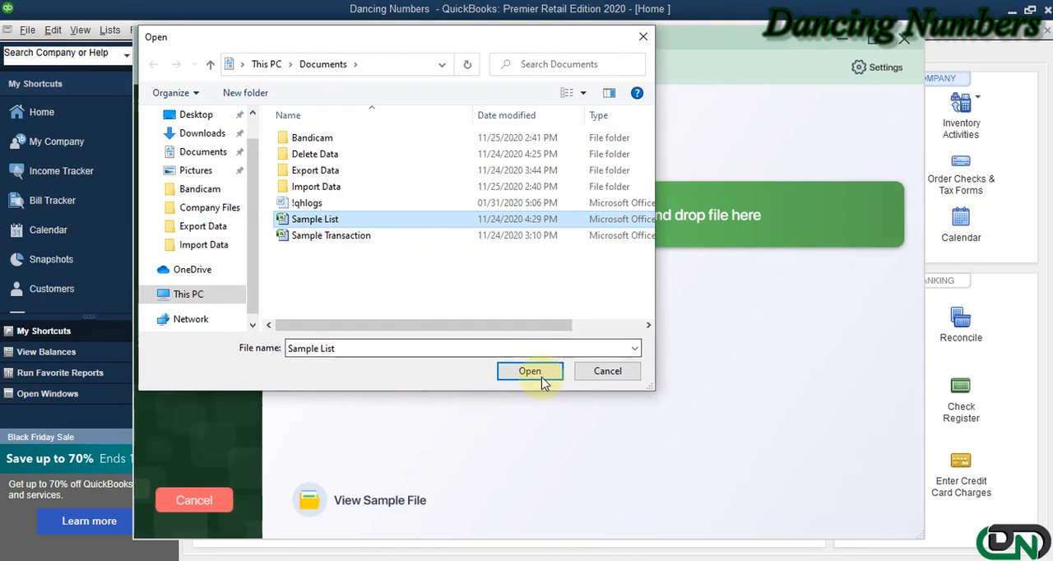
{"action": "left_click", "coordinate": [529, 371]}
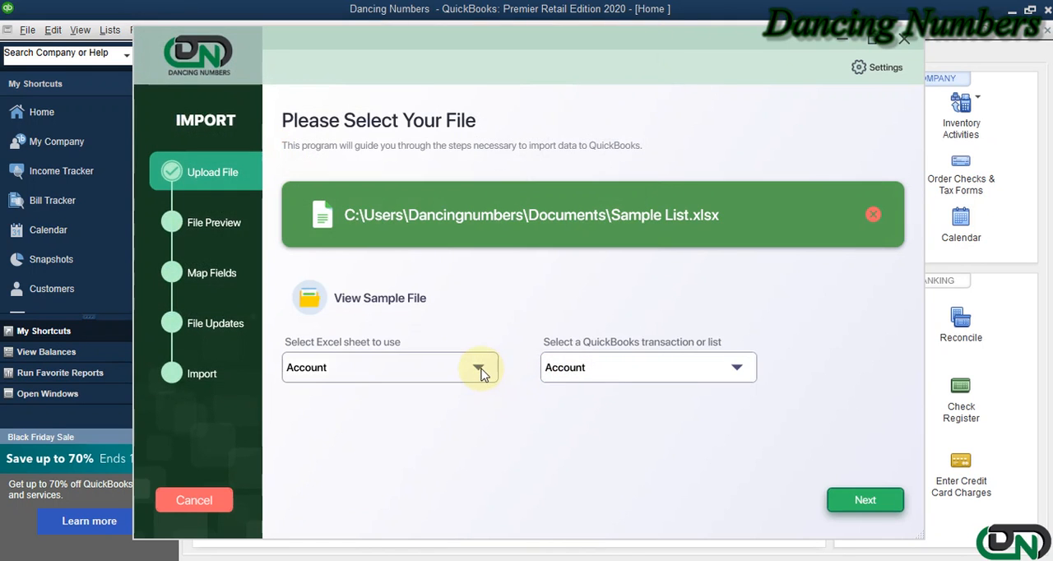
Choose the Item sheet and target the QuickBooks Item list.
{"action": "left_click", "coordinate": [480, 367]}
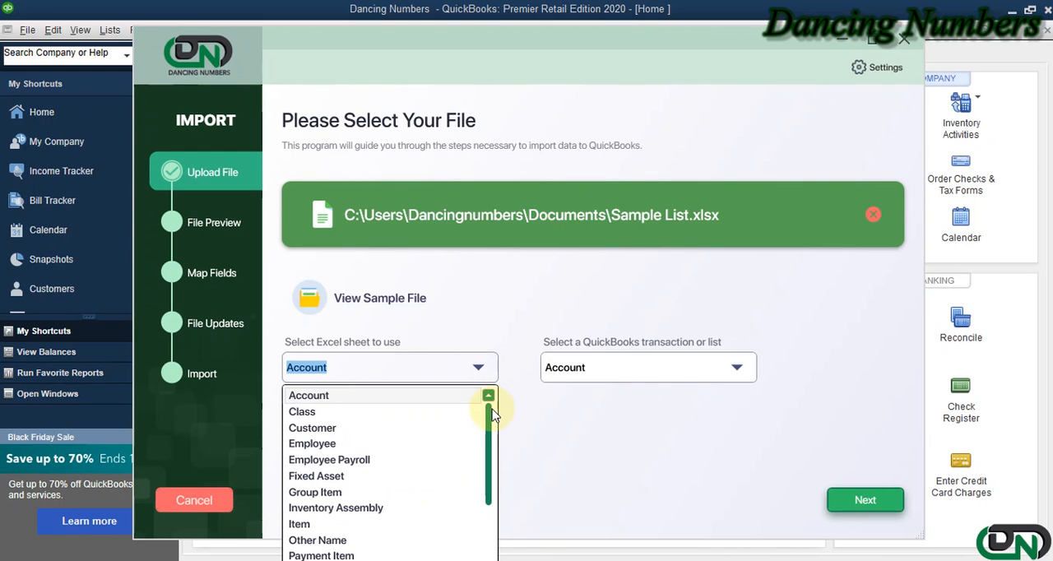
{"action": "mouse_move", "coordinate": [333, 523]}
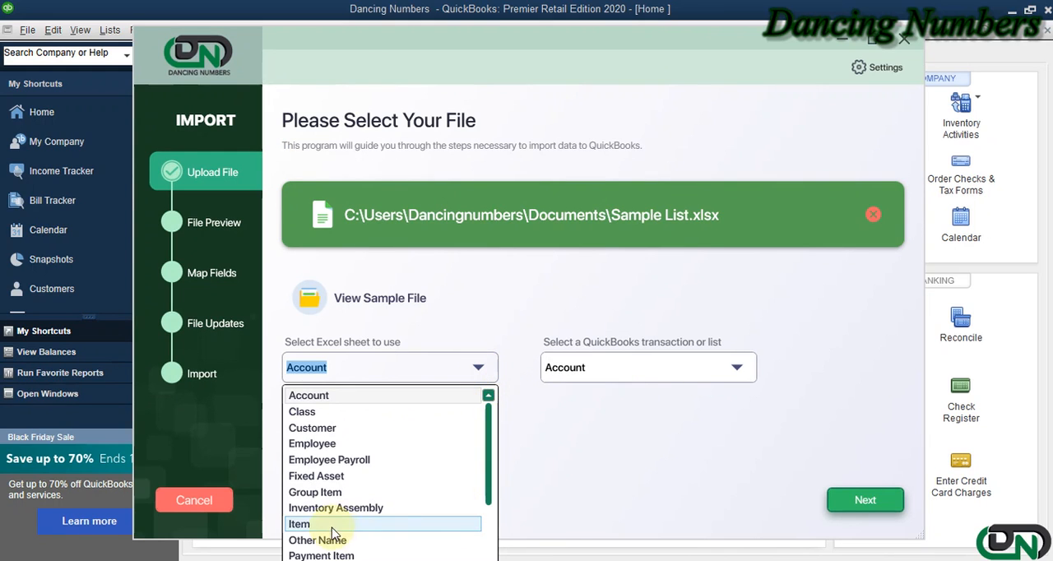
{"action": "left_click", "coordinate": [299, 523]}
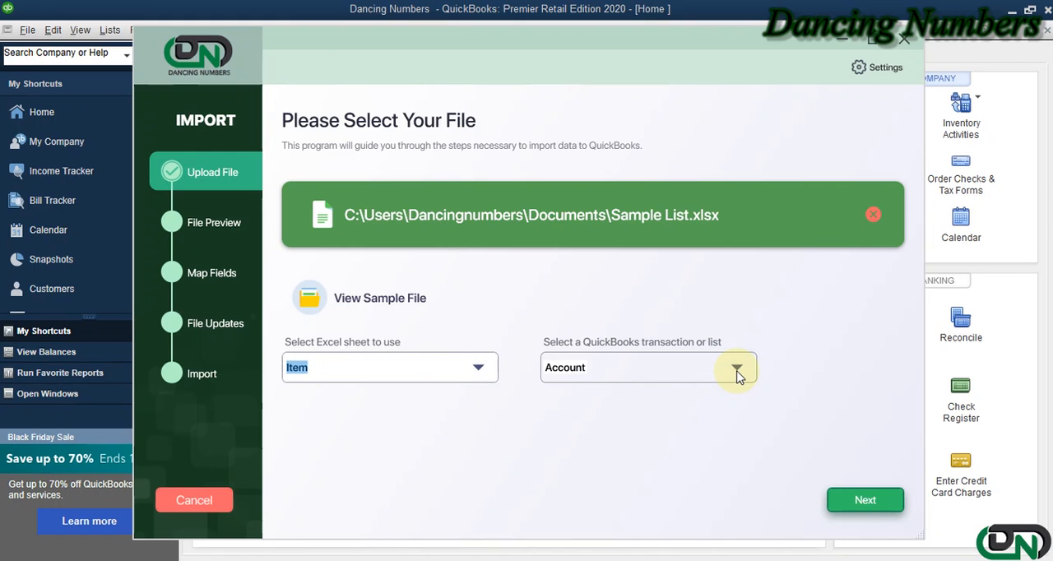
{"action": "left_click", "coordinate": [738, 367]}
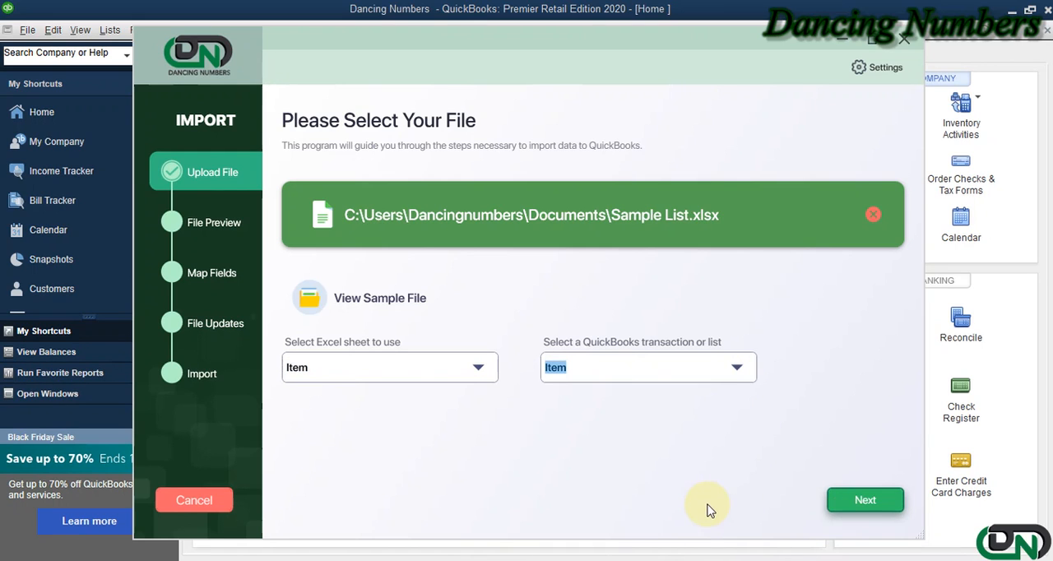
Acknowledge the import precautions and review the File Preview rows down to Discount.
{"action": "left_click", "coordinate": [866, 501]}
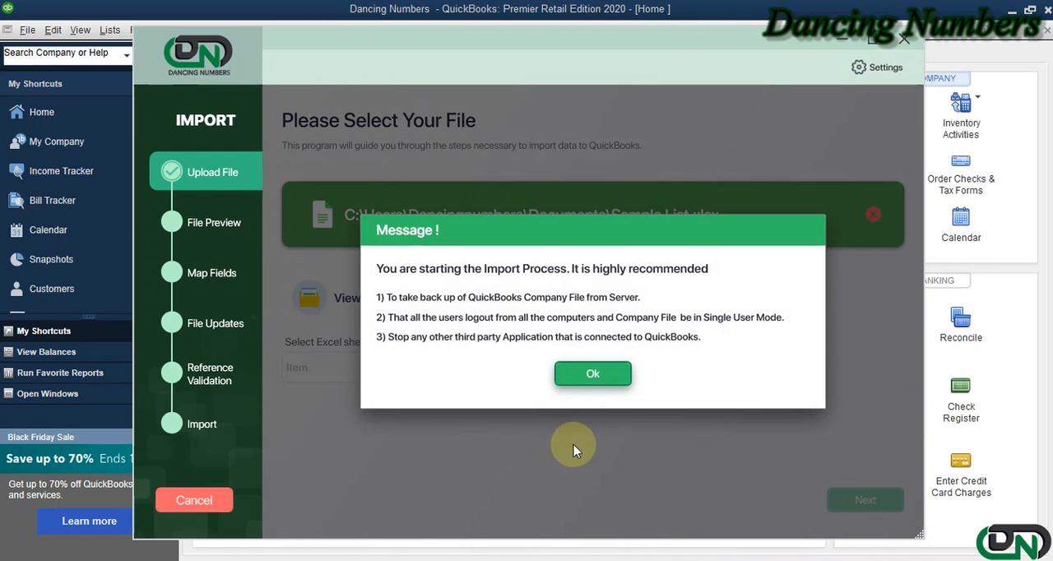
{"action": "left_click", "coordinate": [592, 372]}
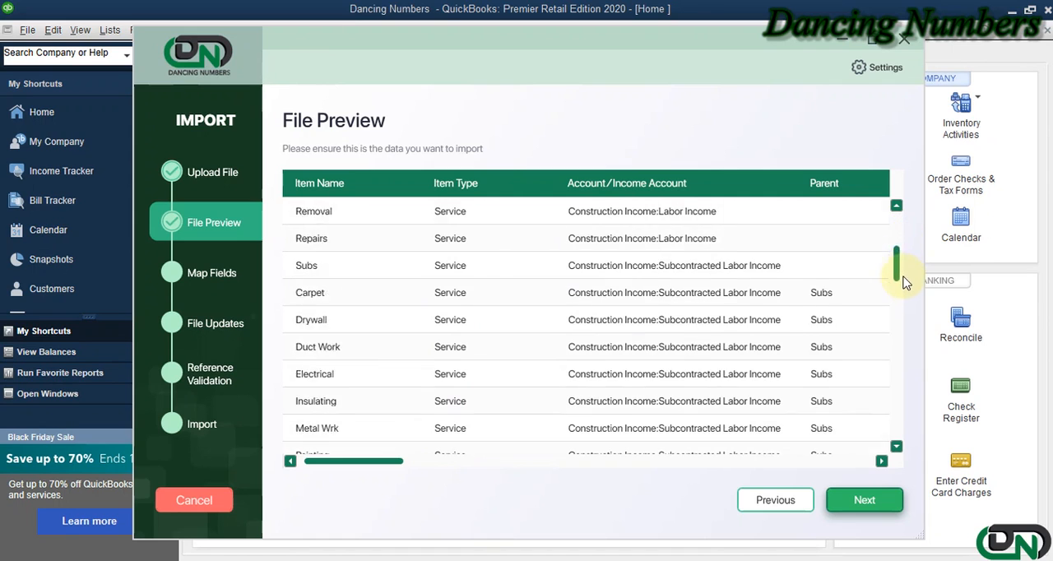
{"action": "scroll", "scroll_direction": "down", "scroll_amount": 3}
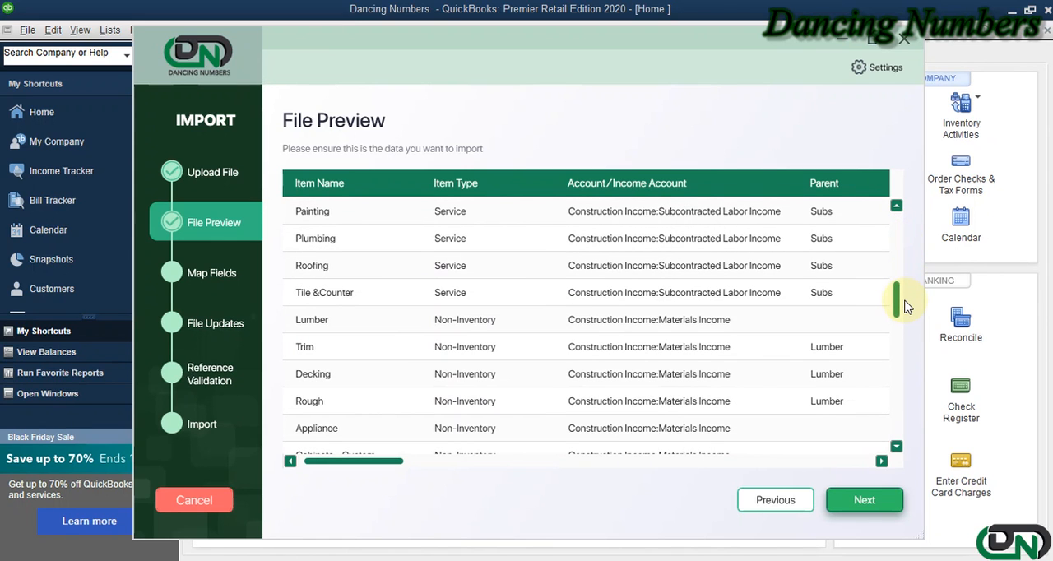
{"action": "scroll", "scroll_direction": "down", "scroll_amount": 3}
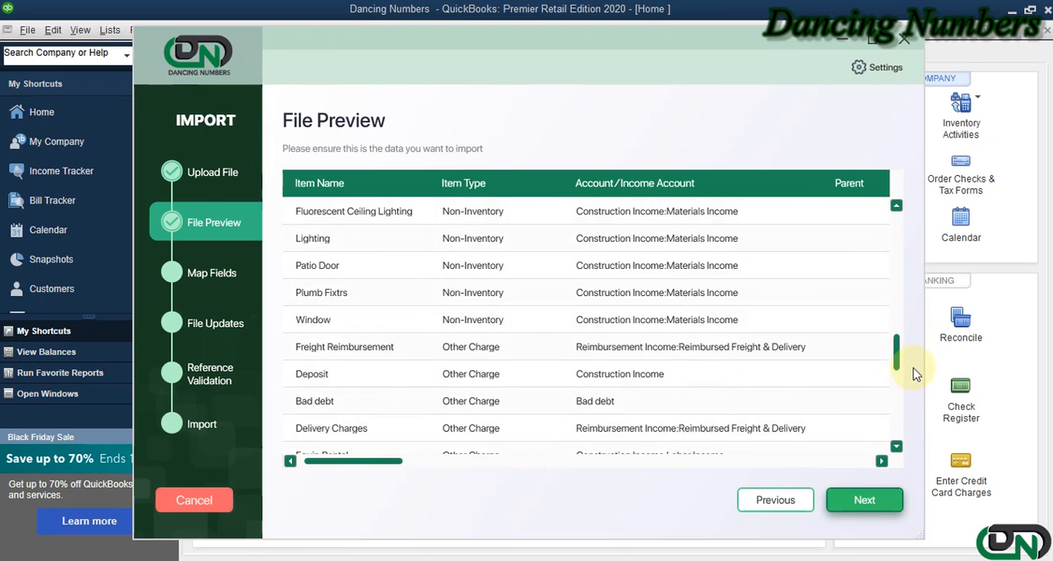
{"action": "scroll", "scroll_direction": "down", "scroll_amount": 3}
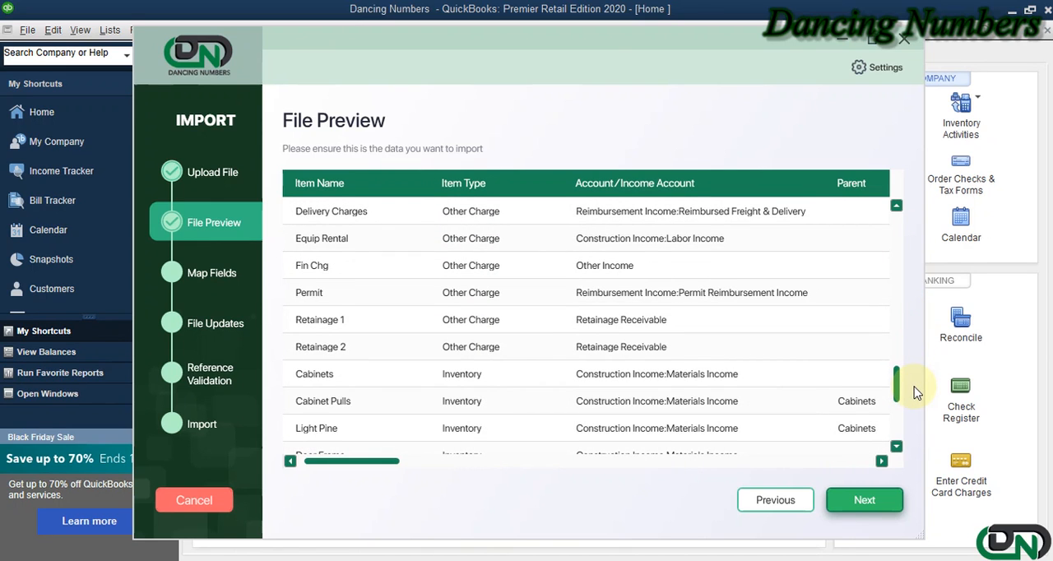
{"action": "scroll", "scroll_direction": "down", "scroll_amount": 3}
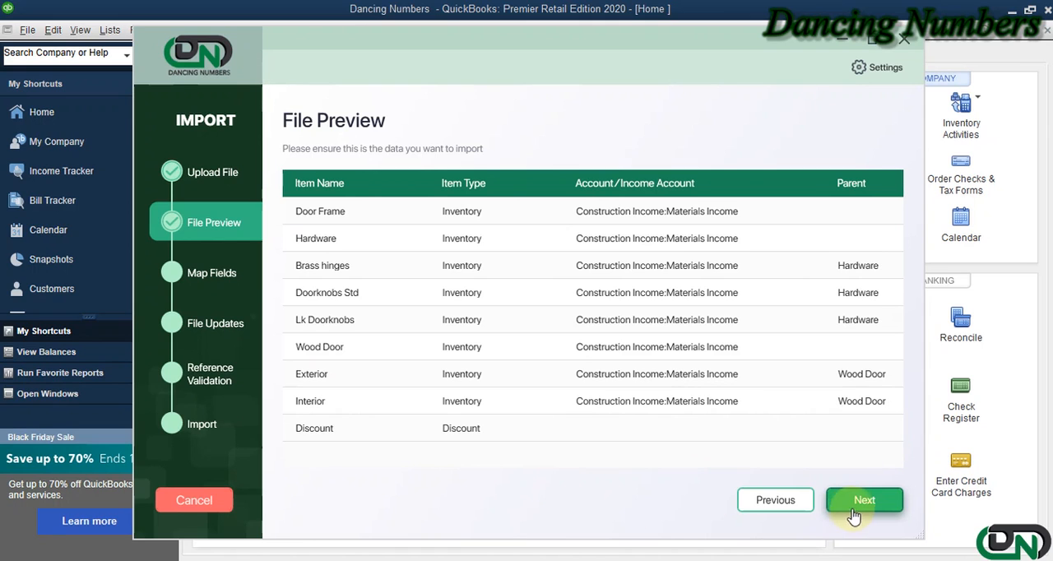
Map Item Name to the Item Name column and review the remaining field mappings.
{"action": "left_click", "coordinate": [864, 500]}
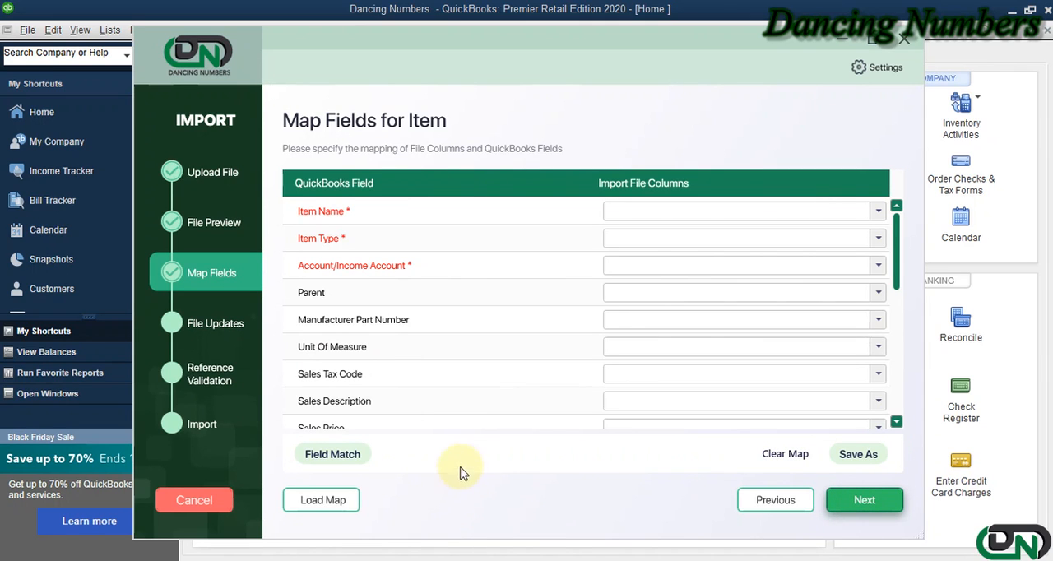
{"action": "mouse_move", "coordinate": [483, 464]}
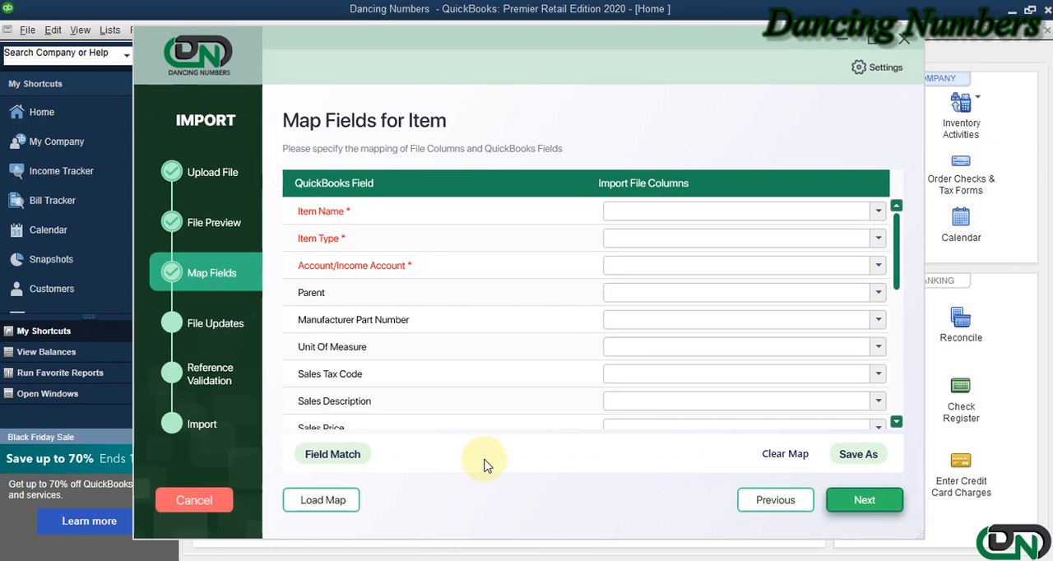
{"action": "left_click", "coordinate": [879, 211]}
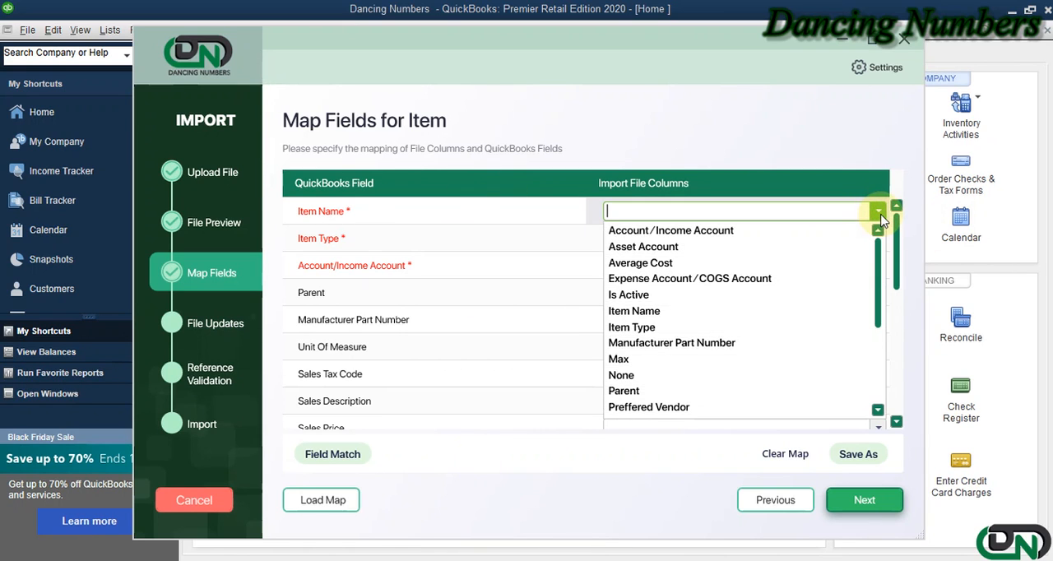
{"action": "mouse_move", "coordinate": [708, 319]}
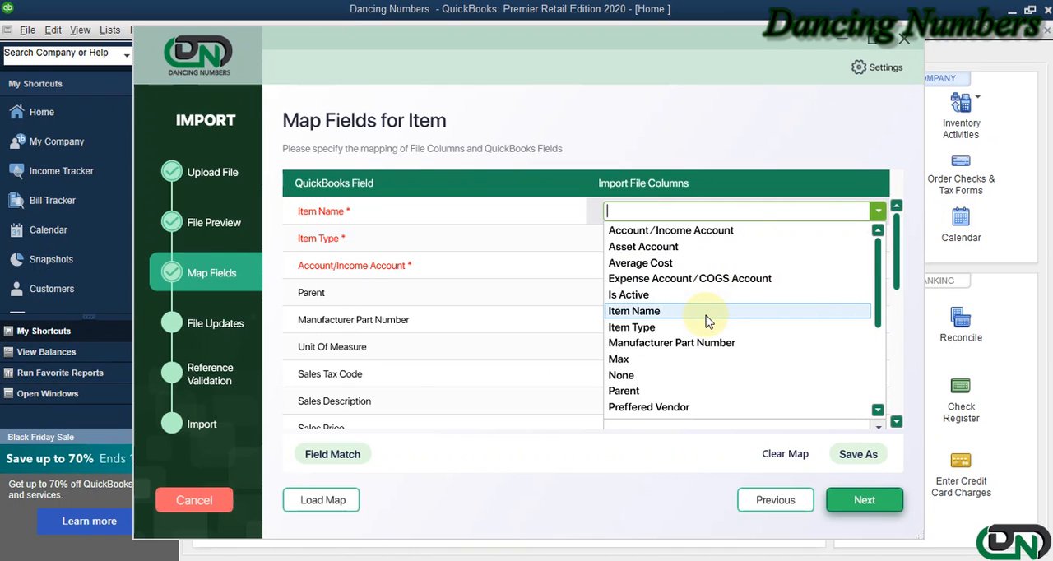
{"action": "left_click", "coordinate": [634, 309]}
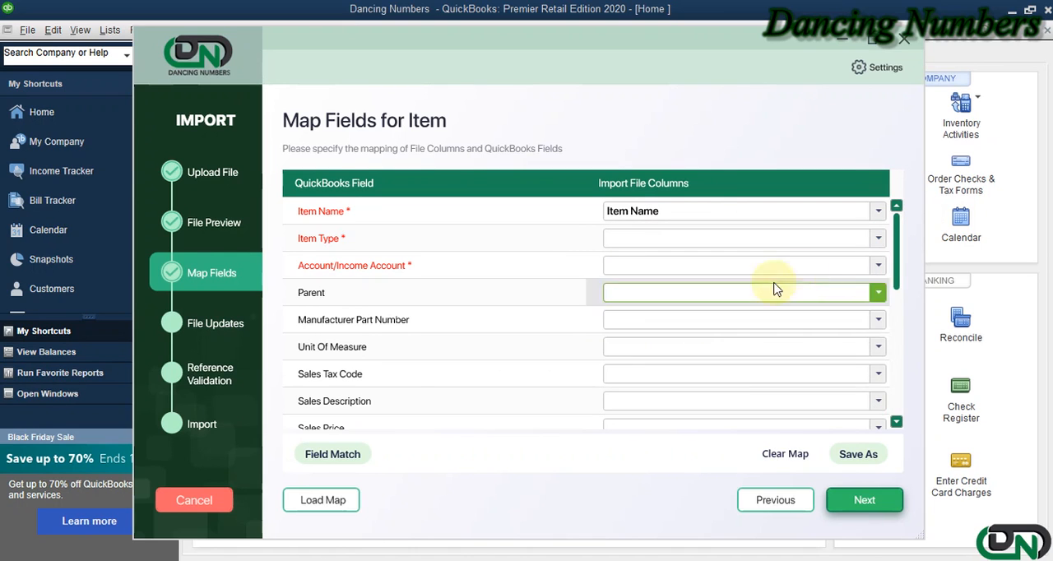
{"action": "mouse_move", "coordinate": [568, 319]}
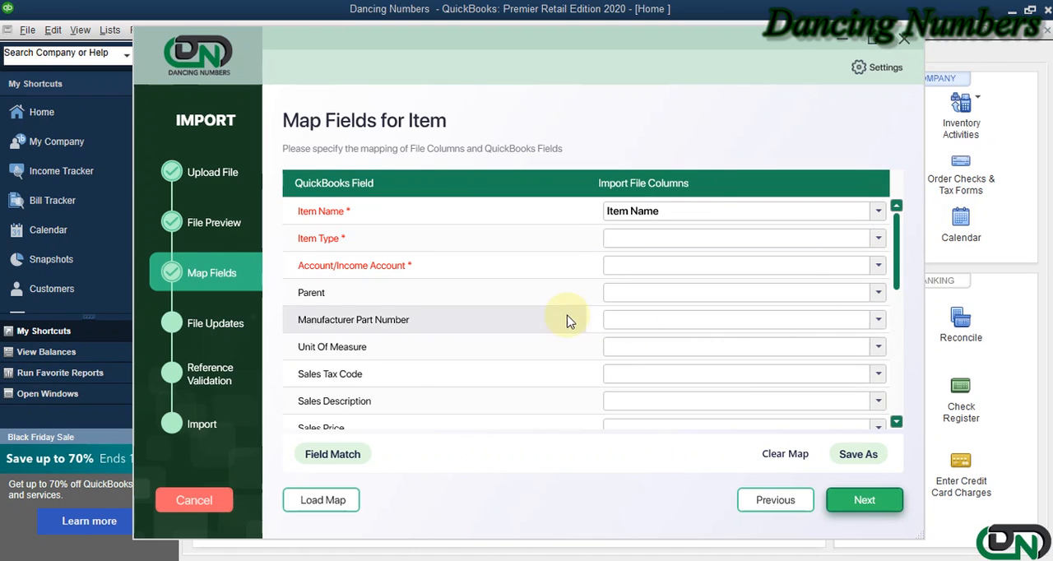
{"action": "left_click", "coordinate": [332, 454]}
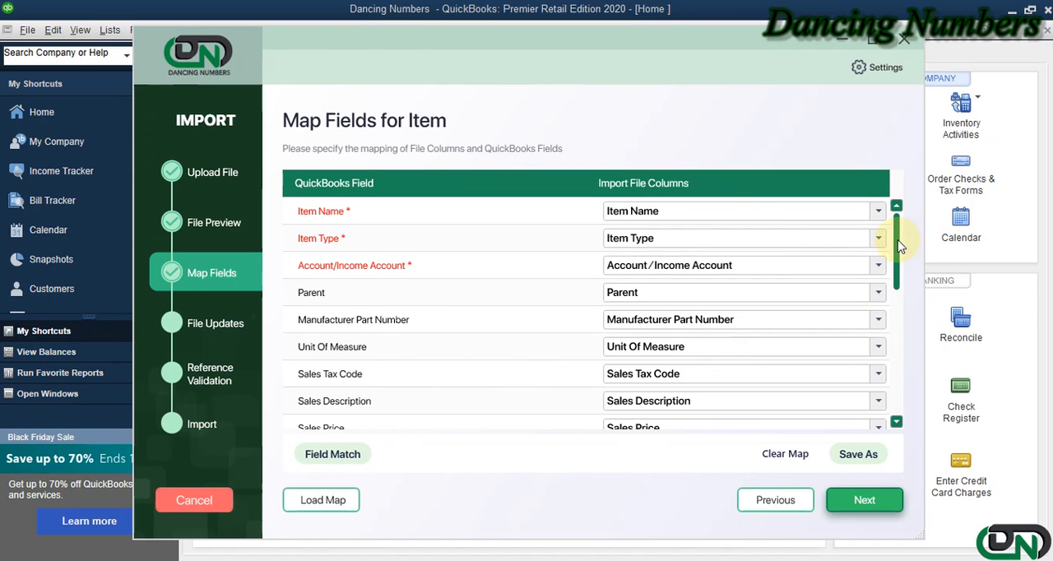
{"action": "scroll", "scroll_direction": "down", "scroll_amount": 3}
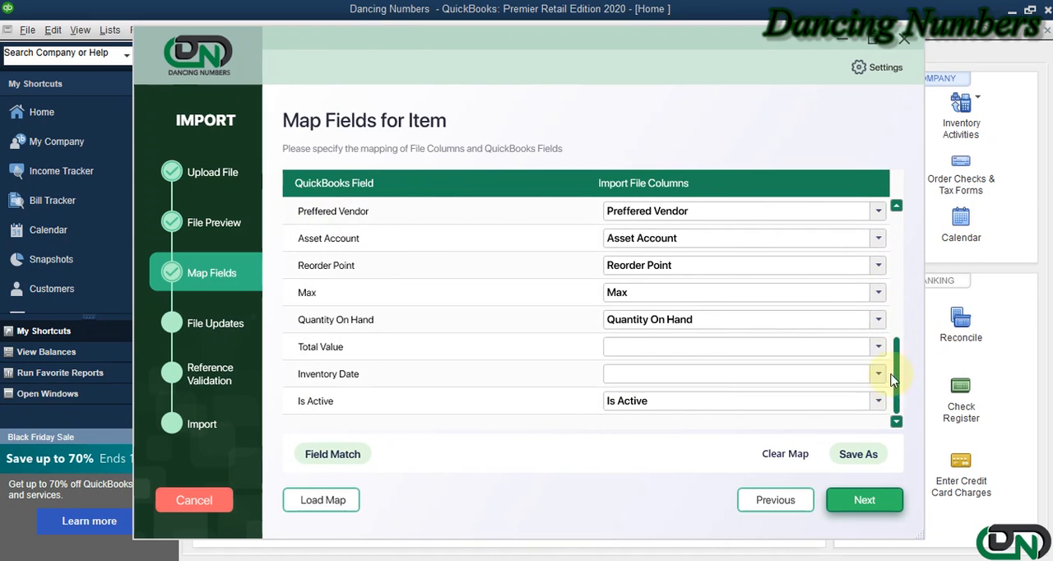
{"action": "scroll", "scroll_direction": "up", "scroll_amount": 3}
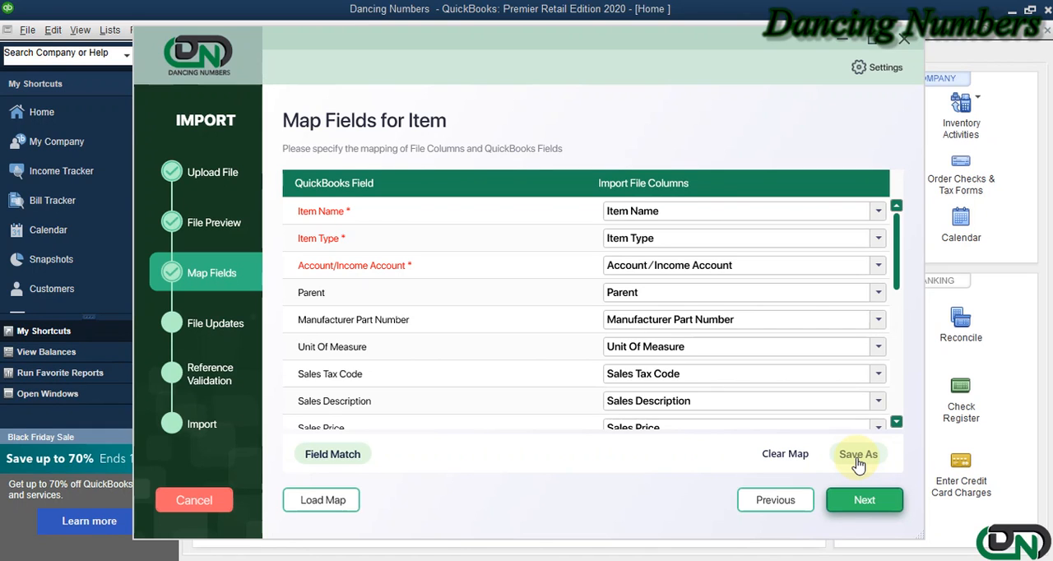
{"action": "mouse_move", "coordinate": [321, 500]}
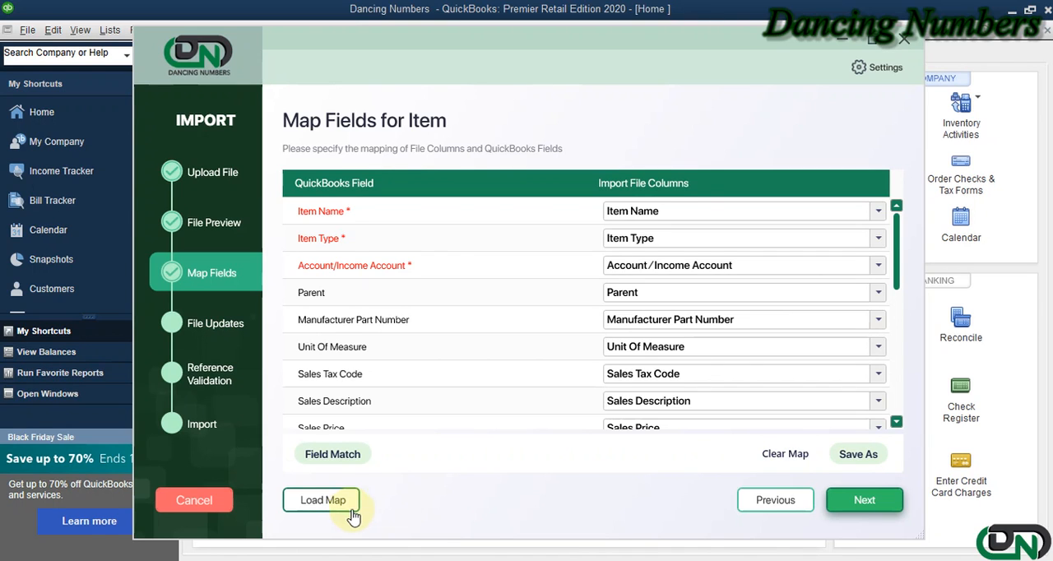
{"action": "mouse_move", "coordinate": [866, 481]}
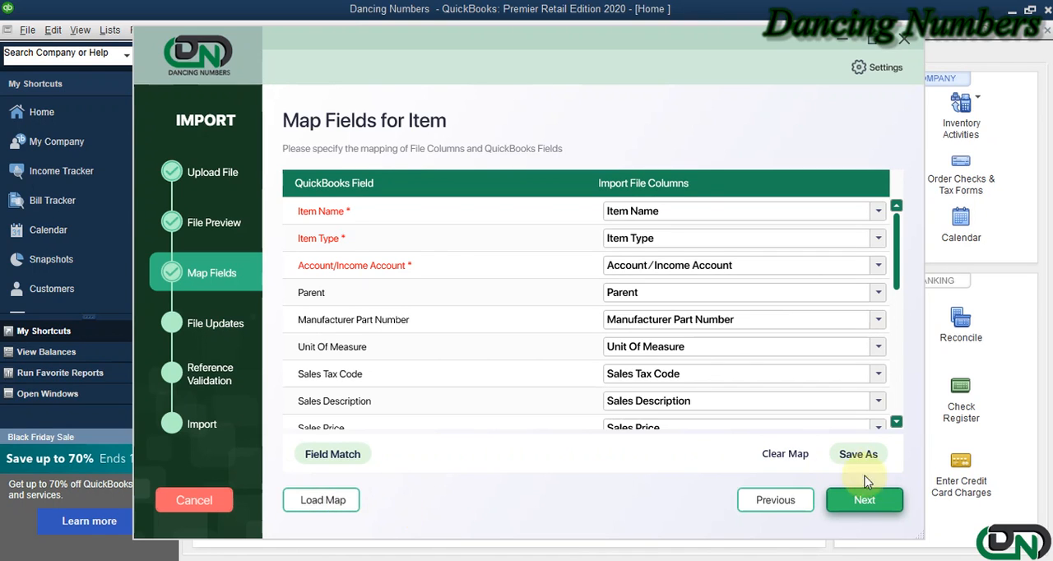
Review the File Updates table of items with their types, accounts and parents.
{"action": "left_click", "coordinate": [864, 500]}
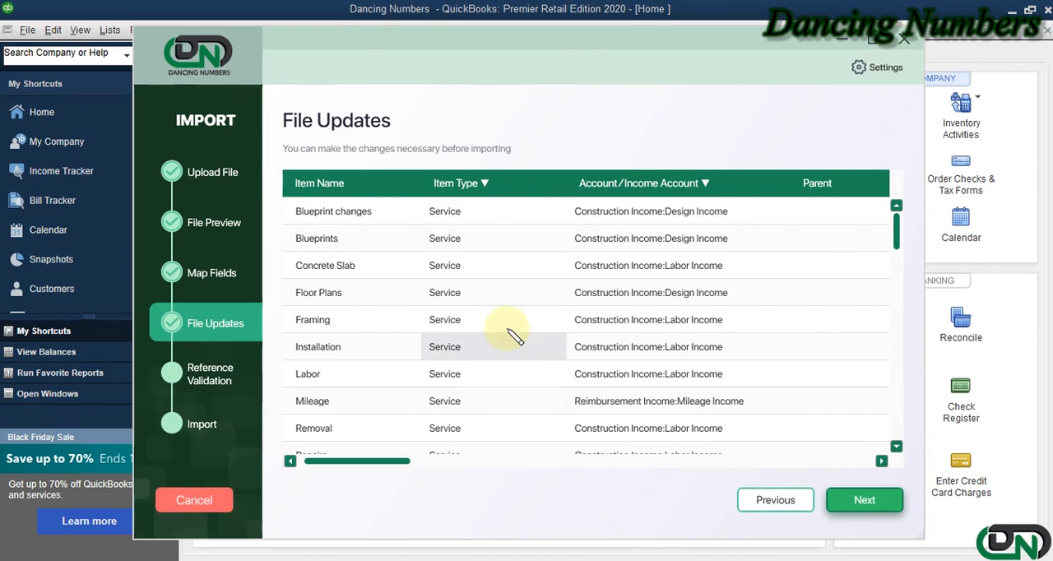
{"action": "left_click_drag", "start_coordinate": [355, 461], "coordinate": [418, 461]}
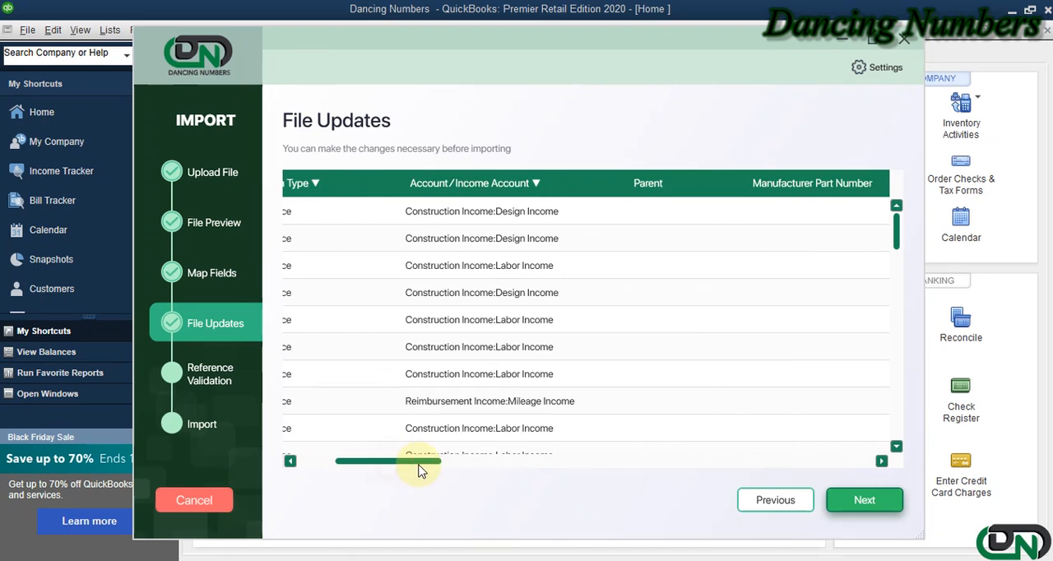
{"action": "left_click_drag", "start_coordinate": [420, 461], "coordinate": [642, 461]}
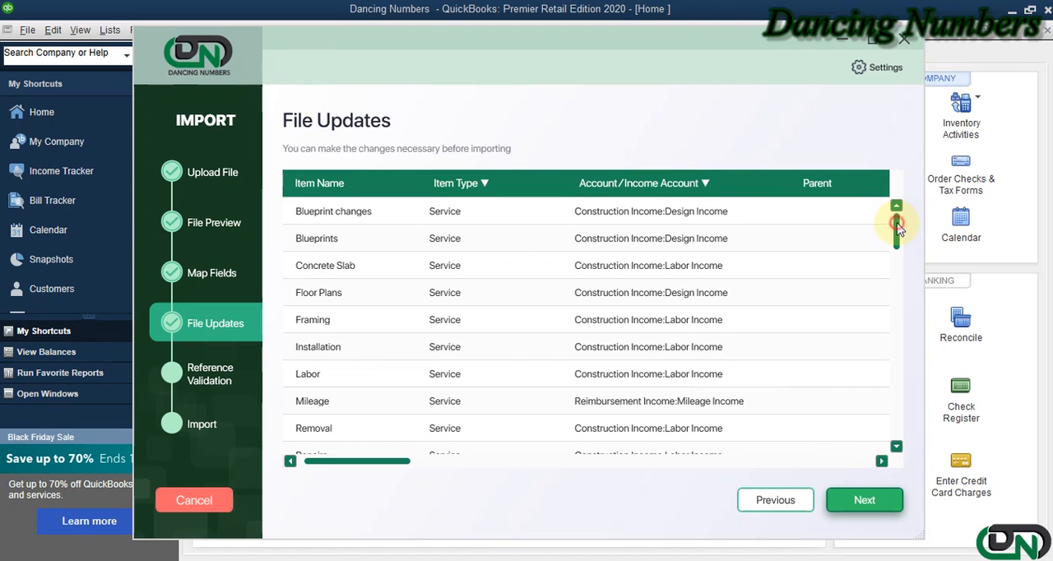
{"action": "scroll", "scroll_direction": "down", "scroll_amount": 3}
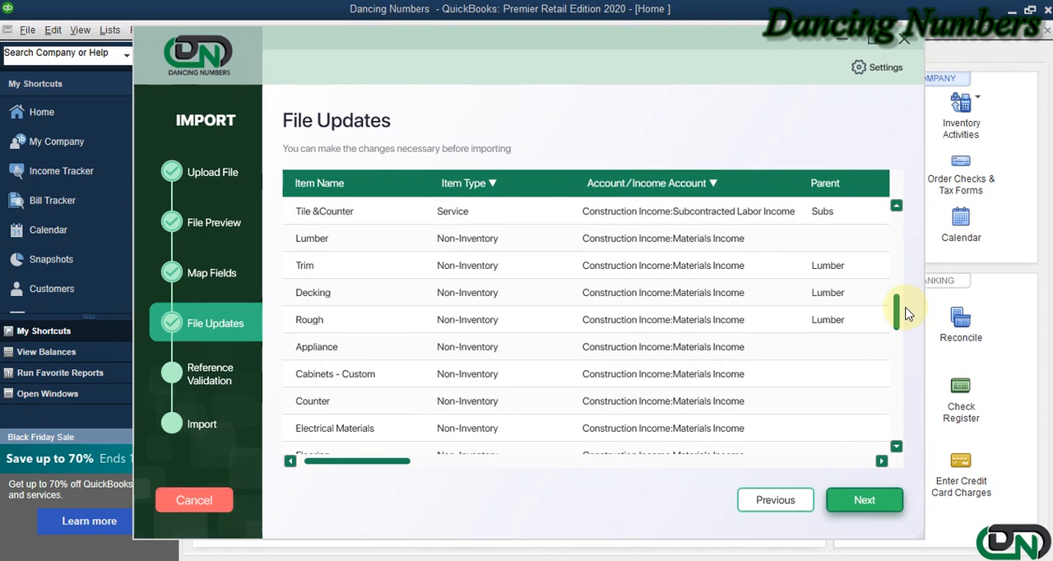
{"action": "scroll", "scroll_direction": "down", "scroll_amount": 3}
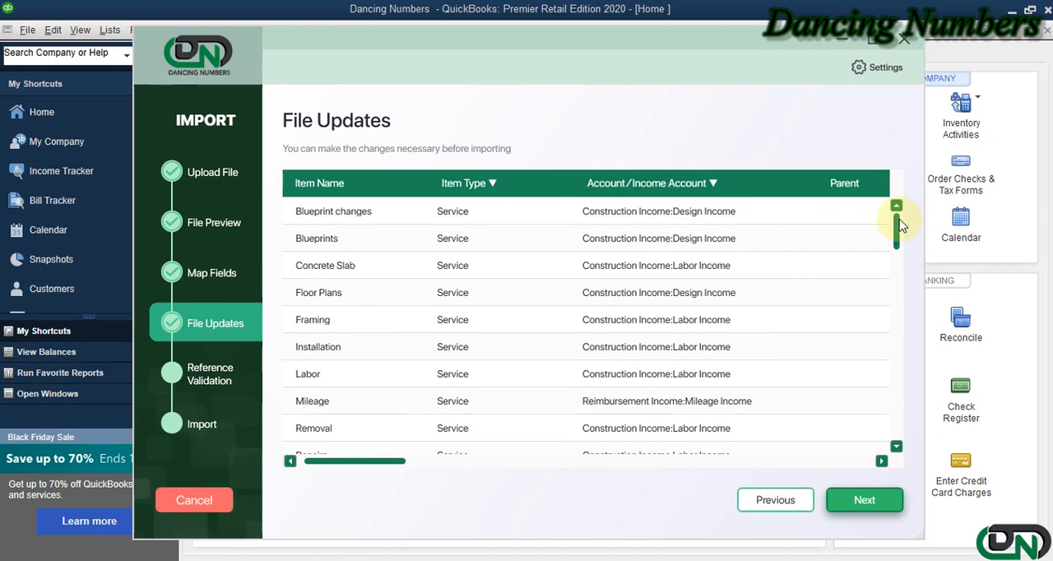
Run Reference Validation, confirming no missing references for the Item file.
{"action": "left_click", "coordinate": [864, 501]}
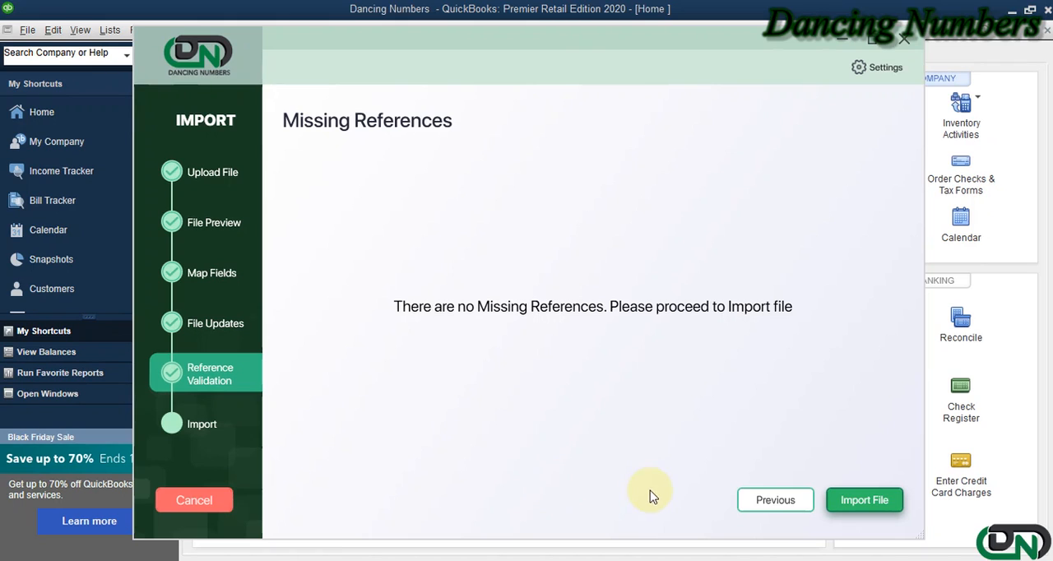
{"action": "mouse_move", "coordinate": [618, 428]}
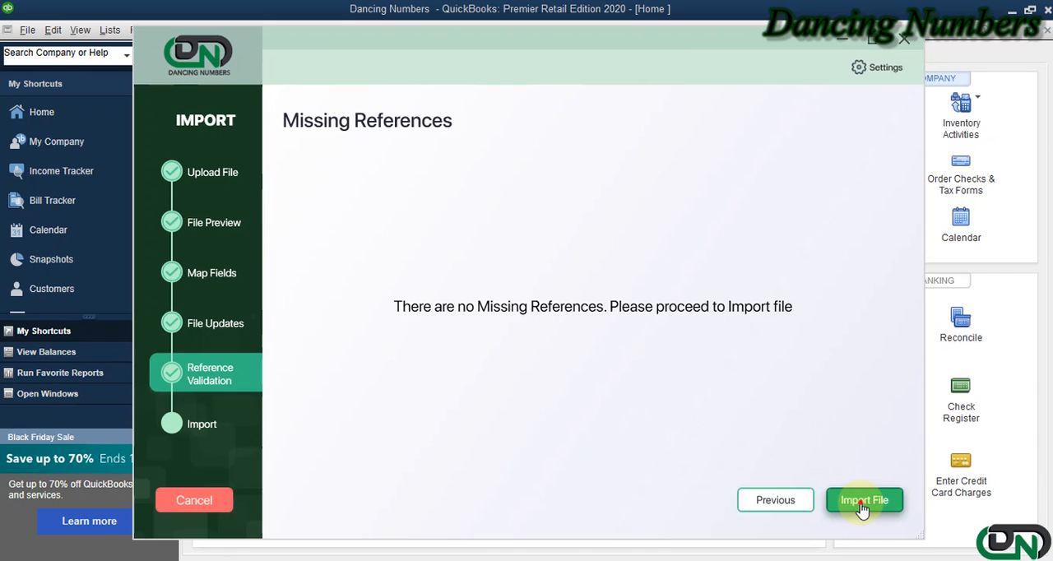
Import the Item file, with 54 of 56 items added, and dismiss the success message.
{"action": "left_click", "coordinate": [864, 500]}
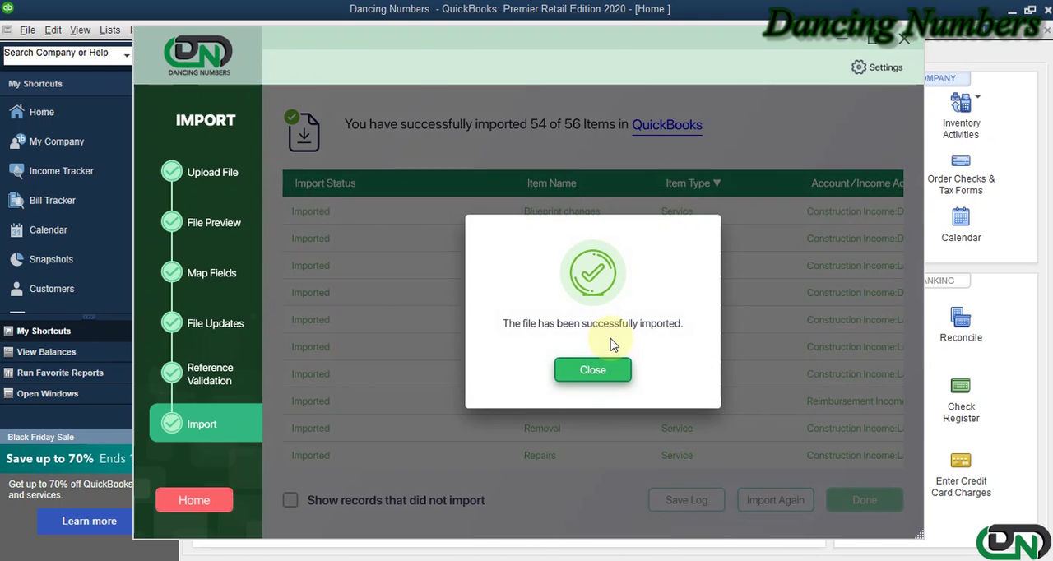
{"action": "mouse_move", "coordinate": [592, 337]}
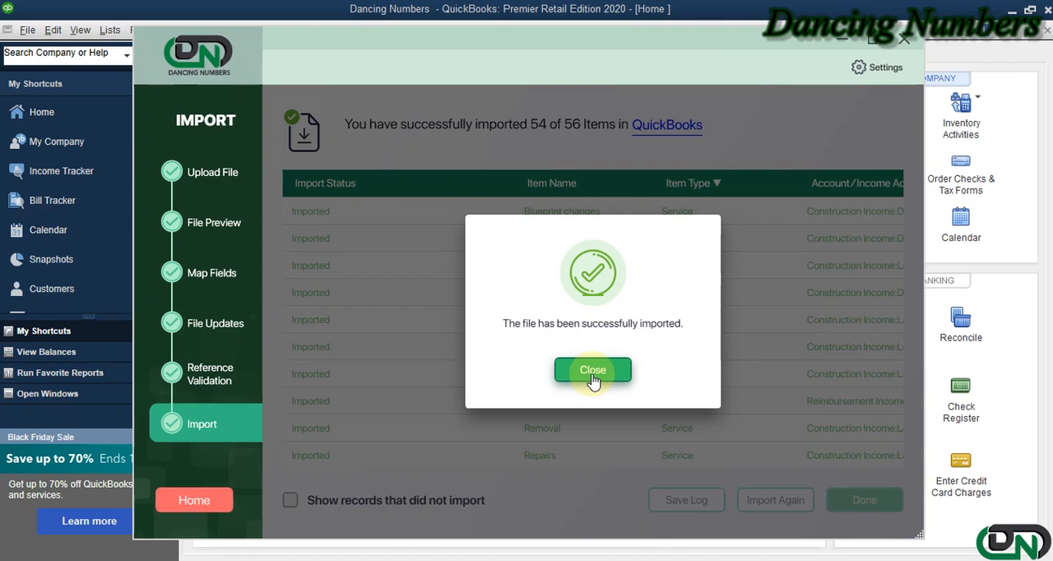
{"action": "left_click", "coordinate": [592, 370]}
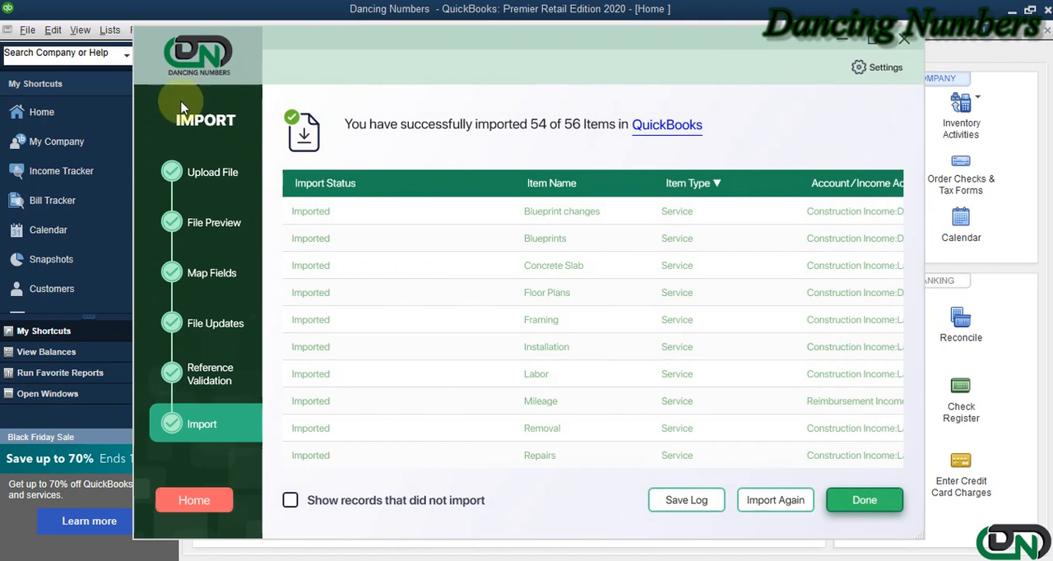
{"action": "left_click", "coordinate": [109, 30]}
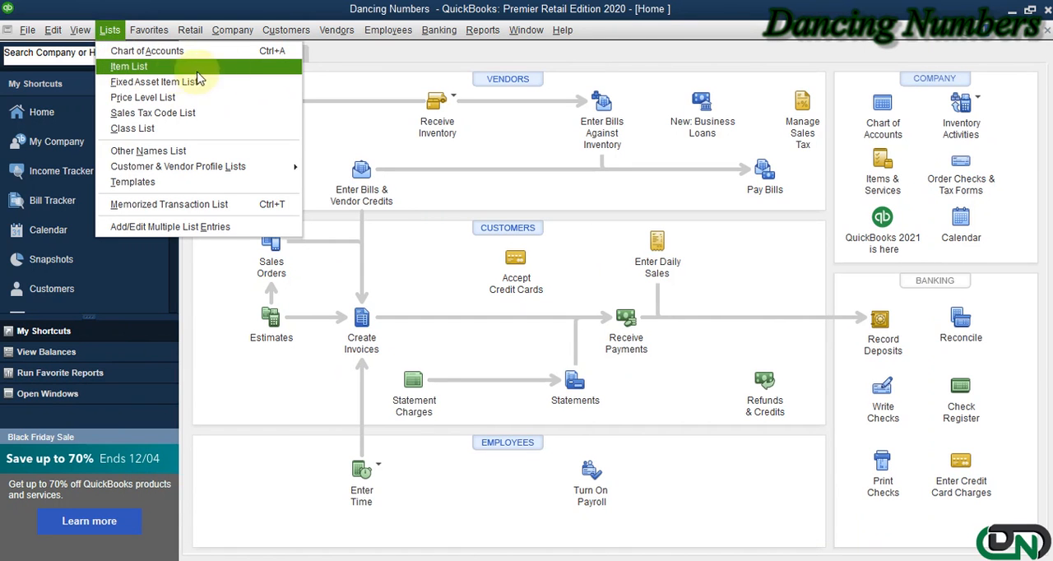
Show the QuickBooks Item List and verify imported items like Blueprints, Framing and Duct Work.
{"action": "left_click", "coordinate": [128, 66]}
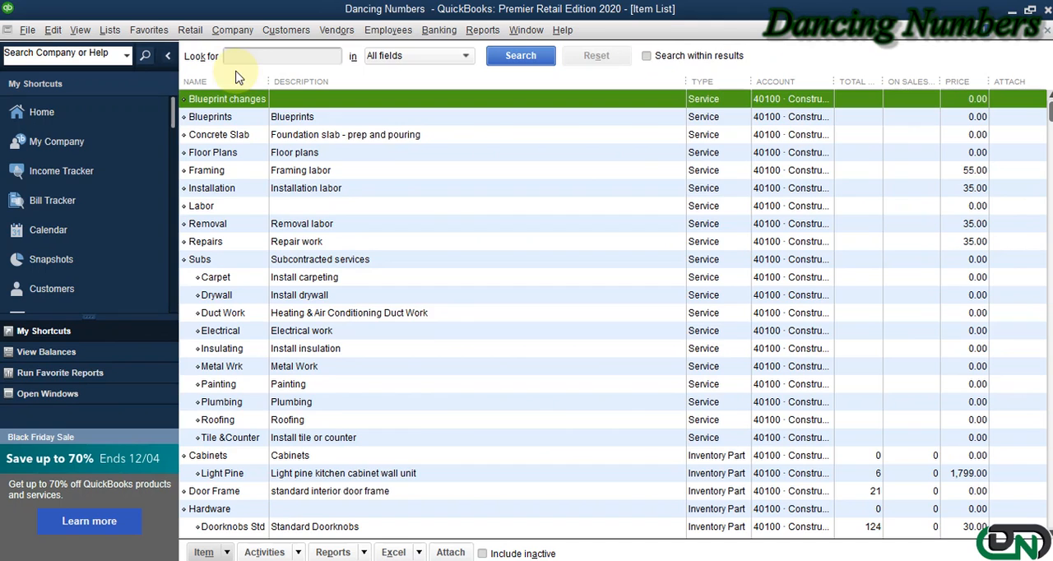
{"action": "scroll", "scroll_direction": "down", "scroll_amount": 3}
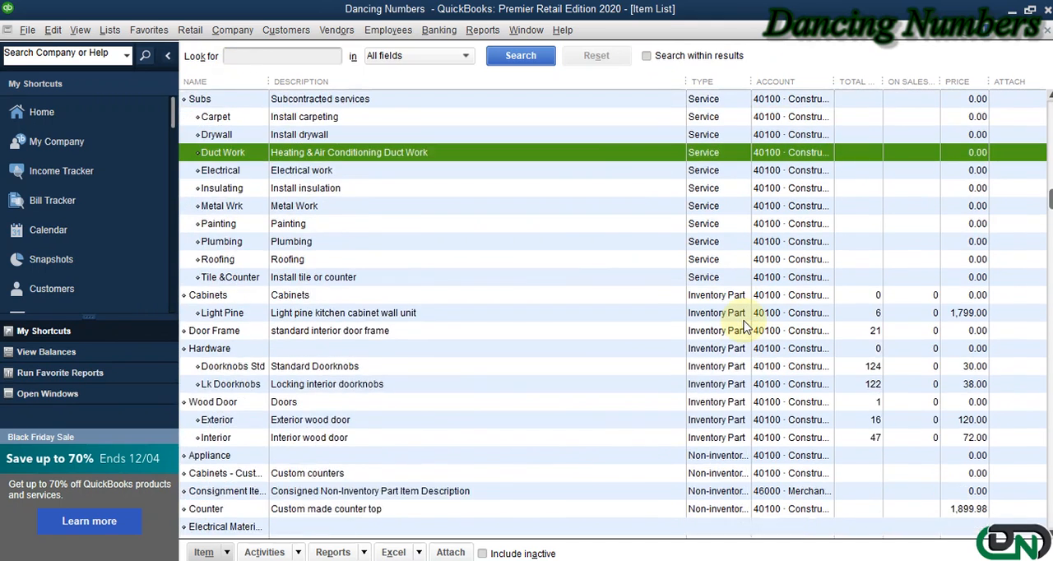
{"action": "scroll", "scroll_direction": "down", "scroll_amount": 3}
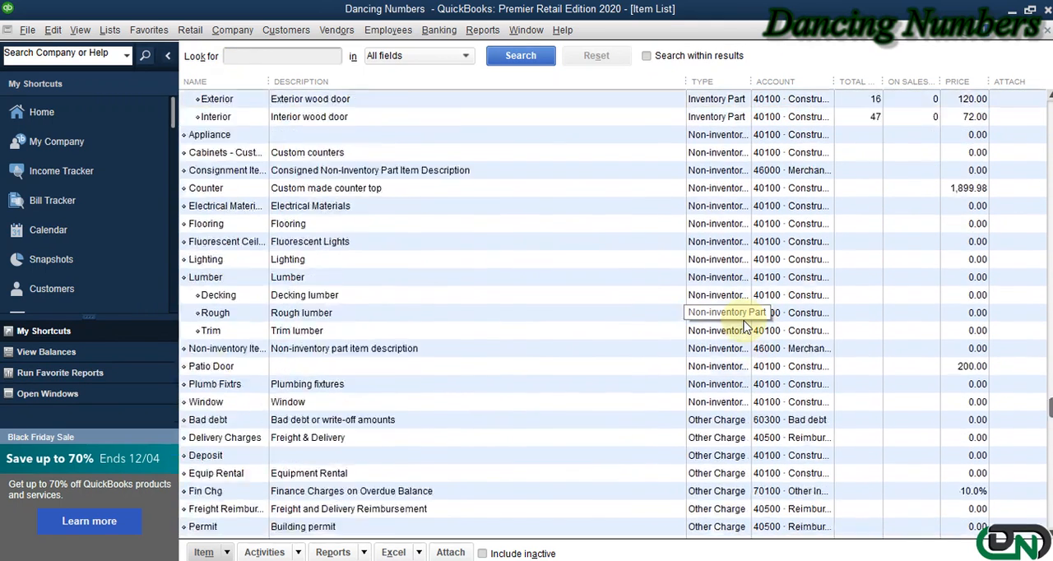
{"action": "scroll", "scroll_direction": "up", "scroll_amount": 3}
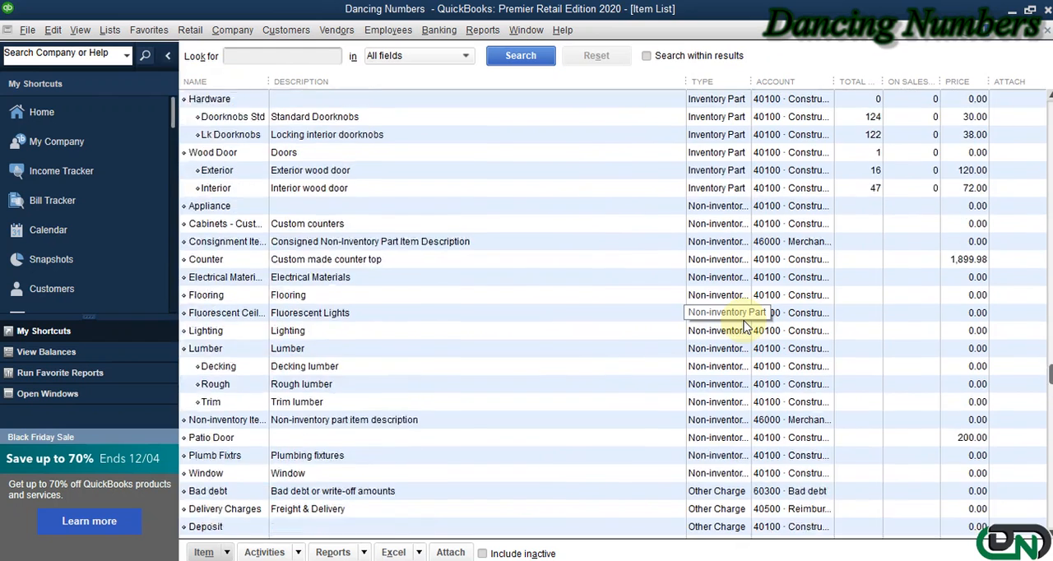
{"action": "scroll", "scroll_direction": "up", "scroll_amount": 3}
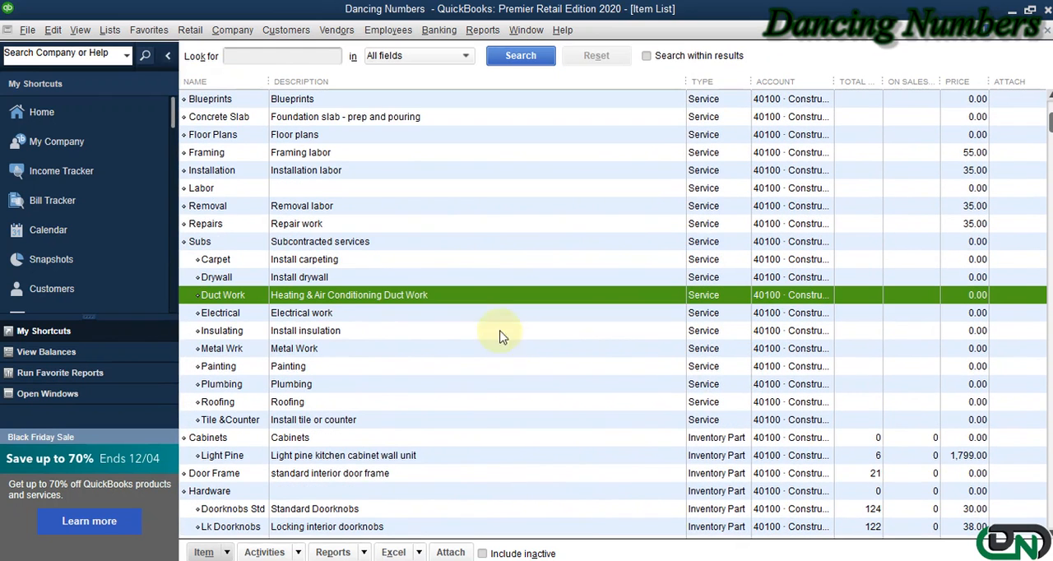